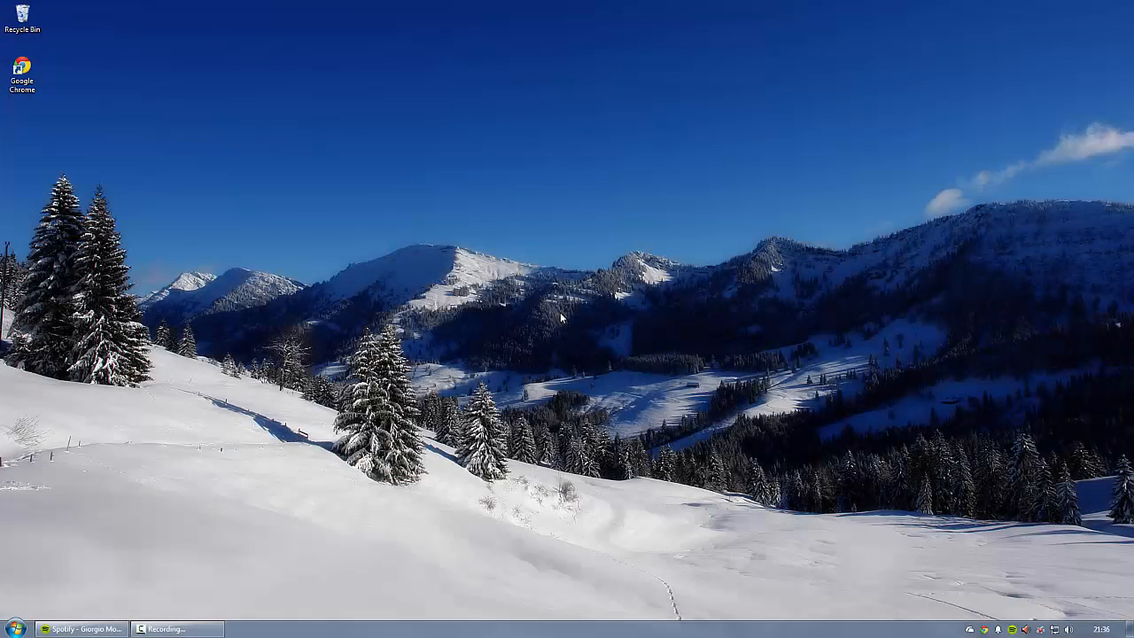
mouse_move(523, 334)
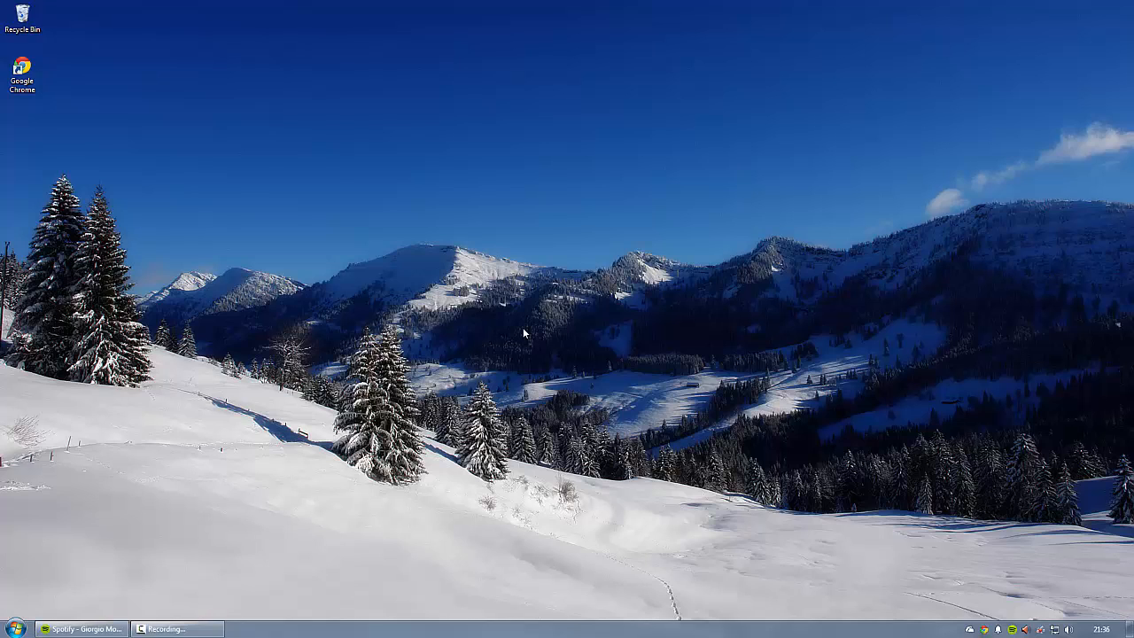
mouse_move(80, 629)
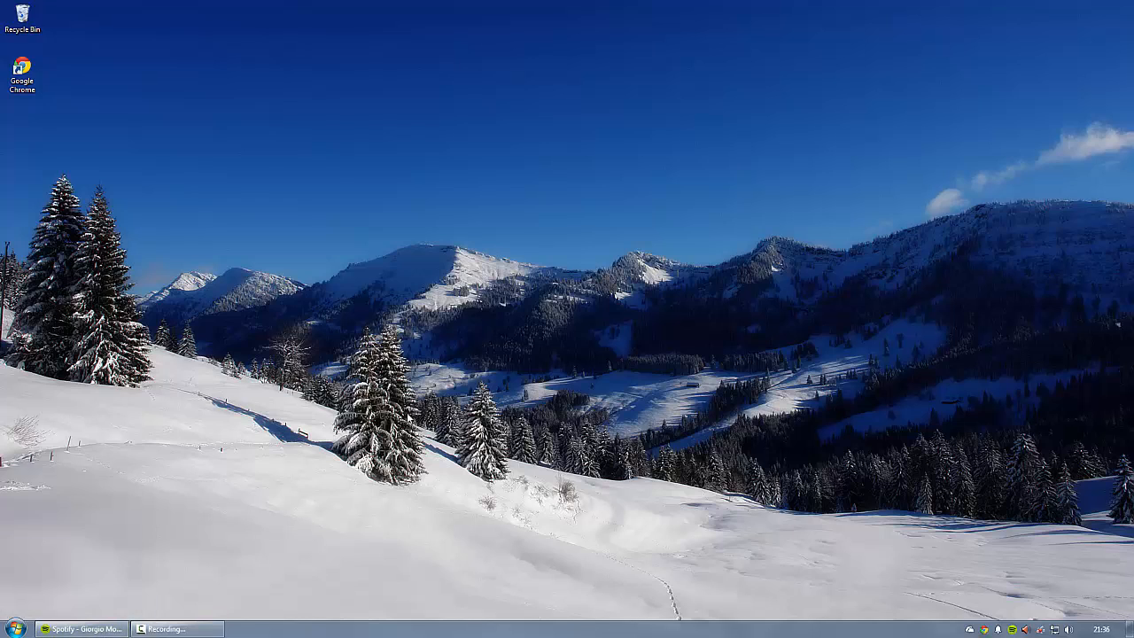
mouse_move(401, 260)
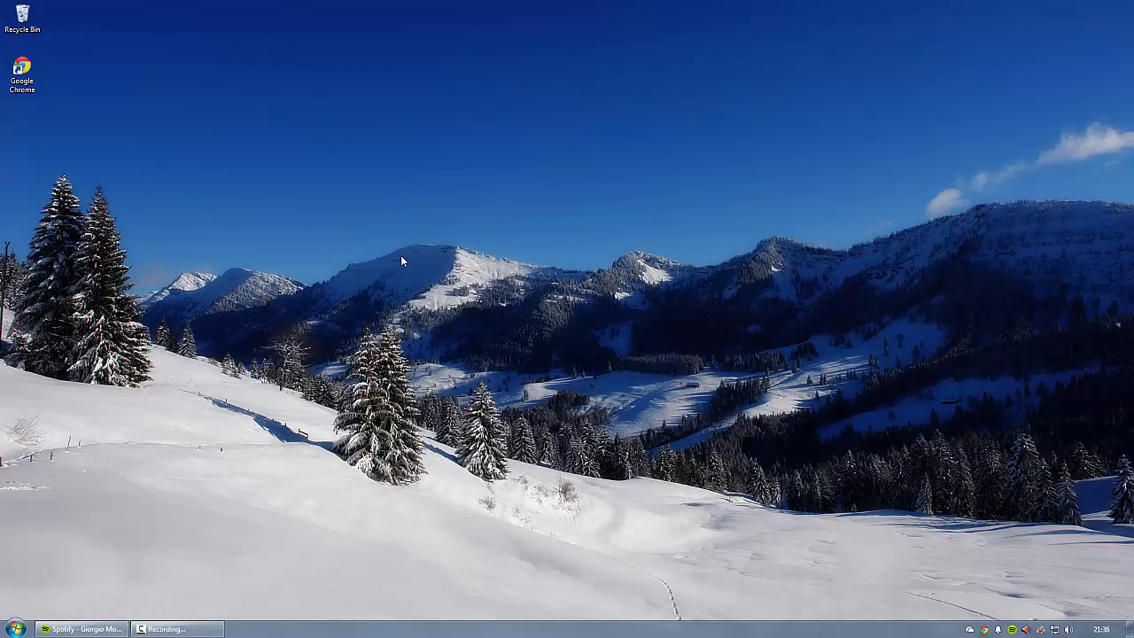
mouse_move(280, 294)
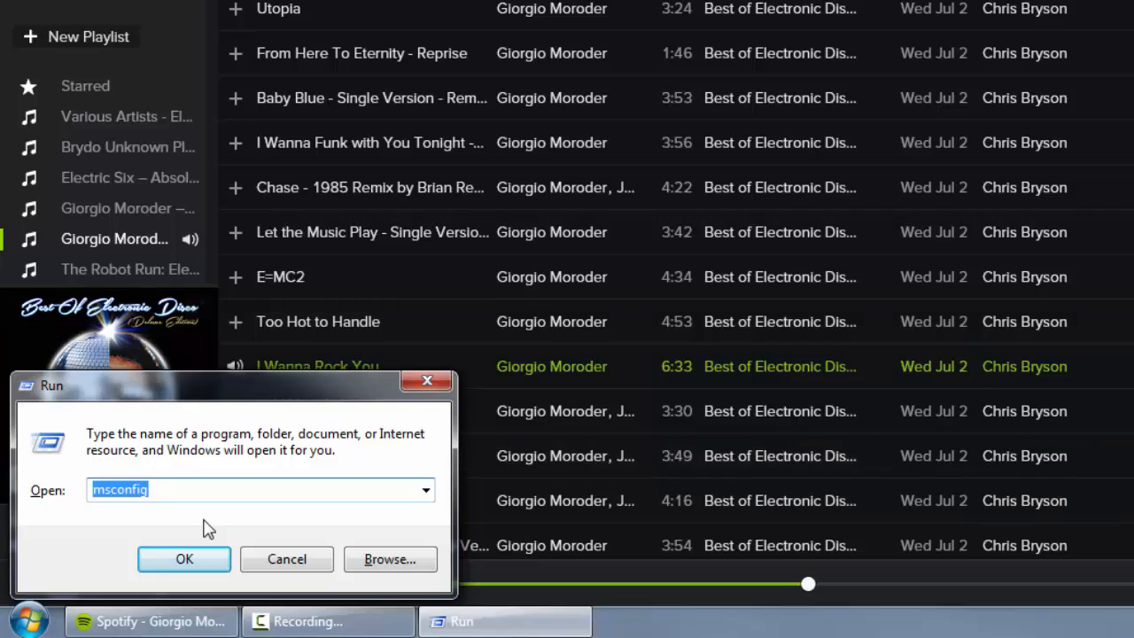
mouse_move(92, 486)
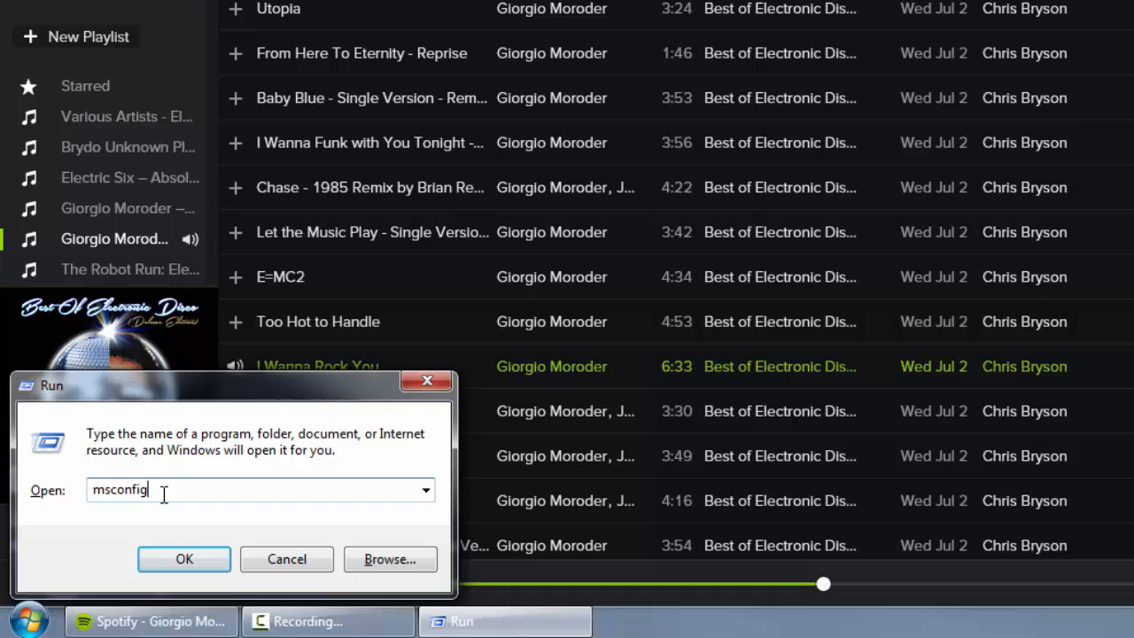
Run the msconfig command to launch System Configuration
left_click(185, 560)
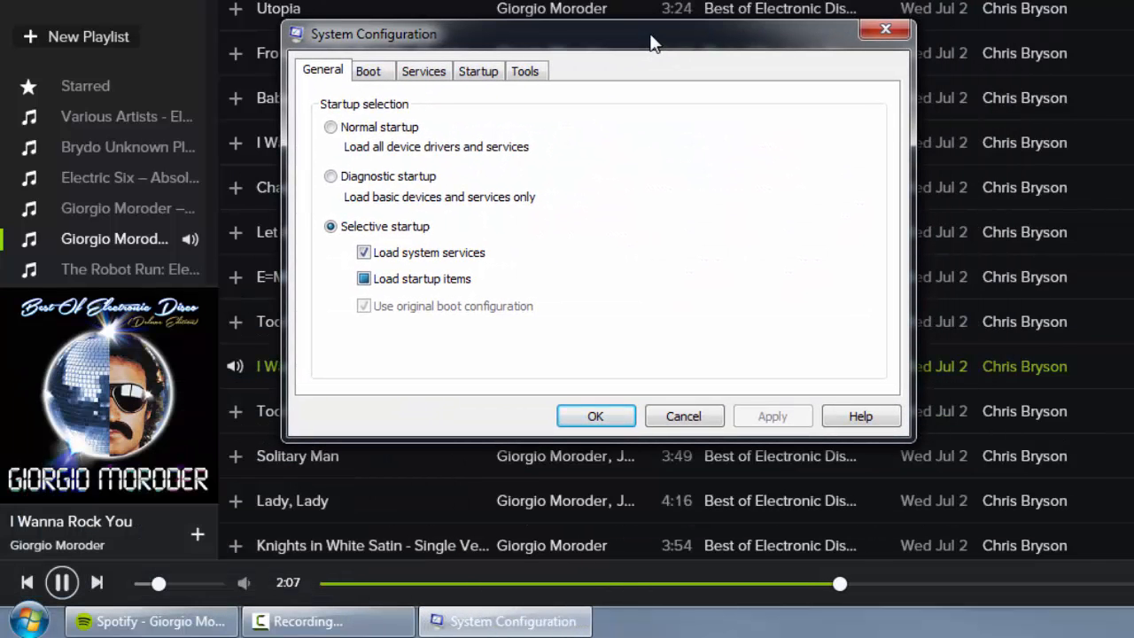
mouse_move(423, 71)
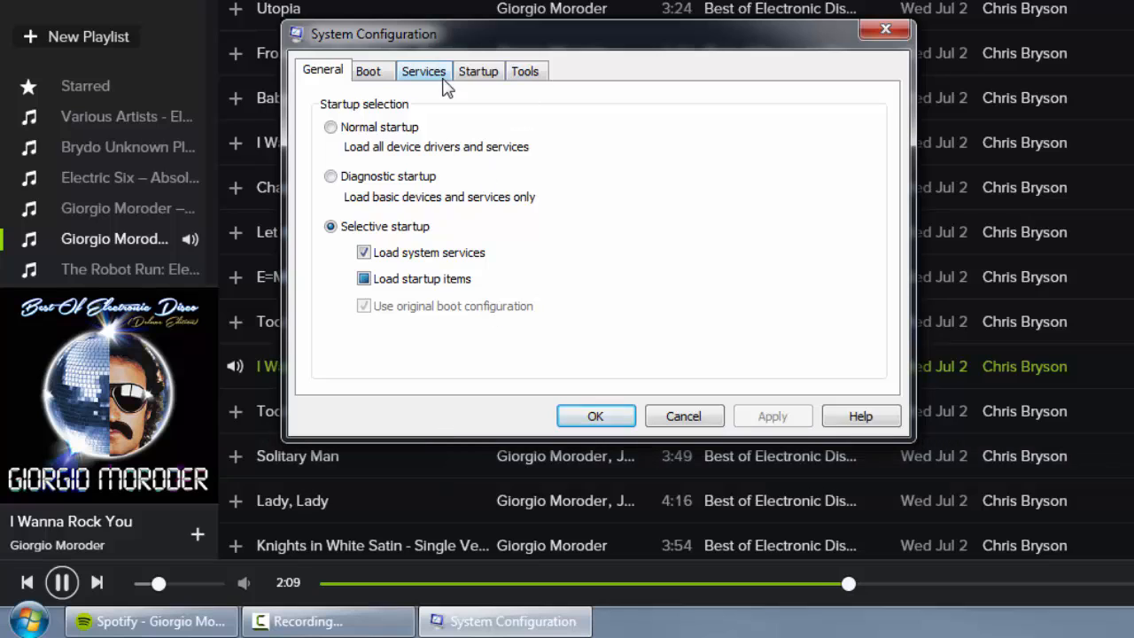
Show the Services list and locate the Windows Media Player Network Sharing Service row
left_click(423, 71)
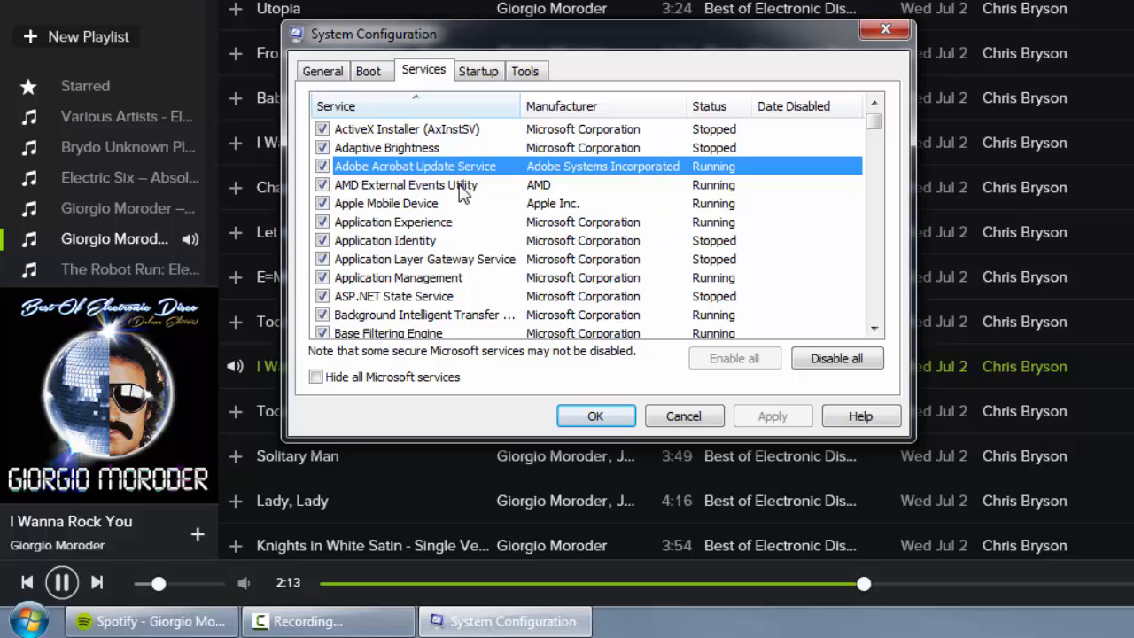
scroll("down", 3)
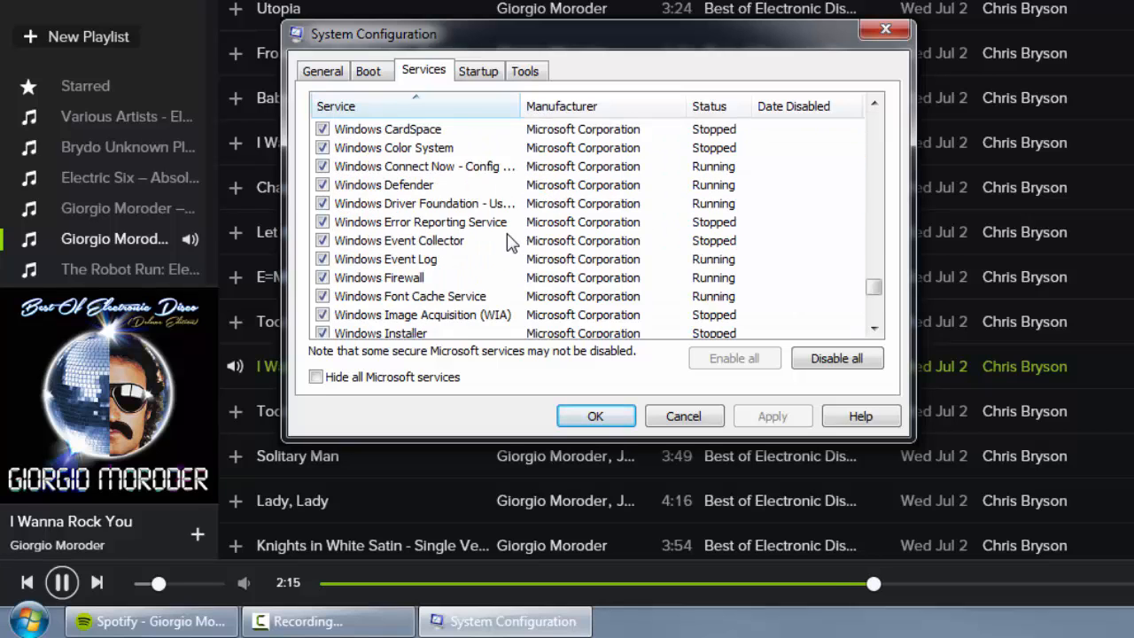
scroll("down", 3)
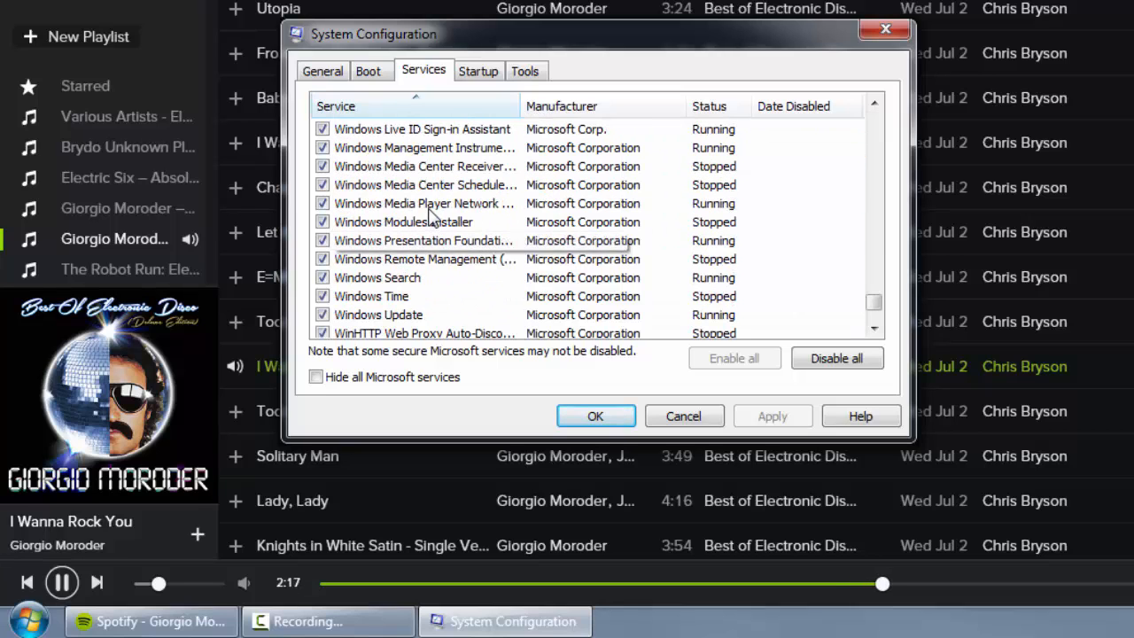
left_click(423, 202)
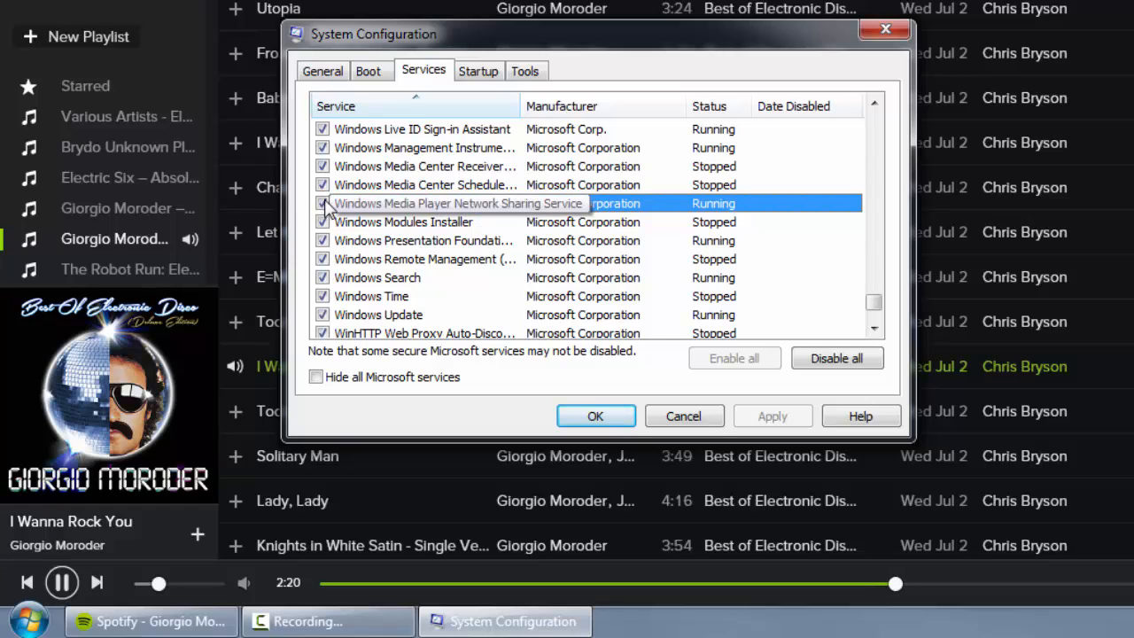
Untick Windows Media Player Network Sharing Service, then pause and resume Spotify to test media keys
left_click(323, 202)
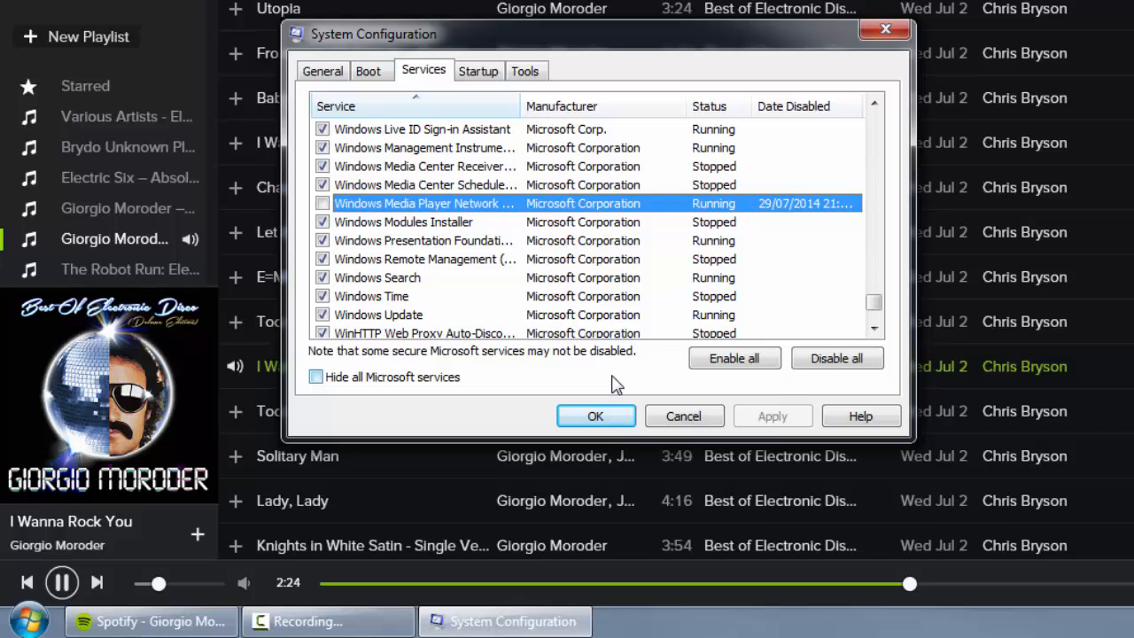
left_click(62, 581)
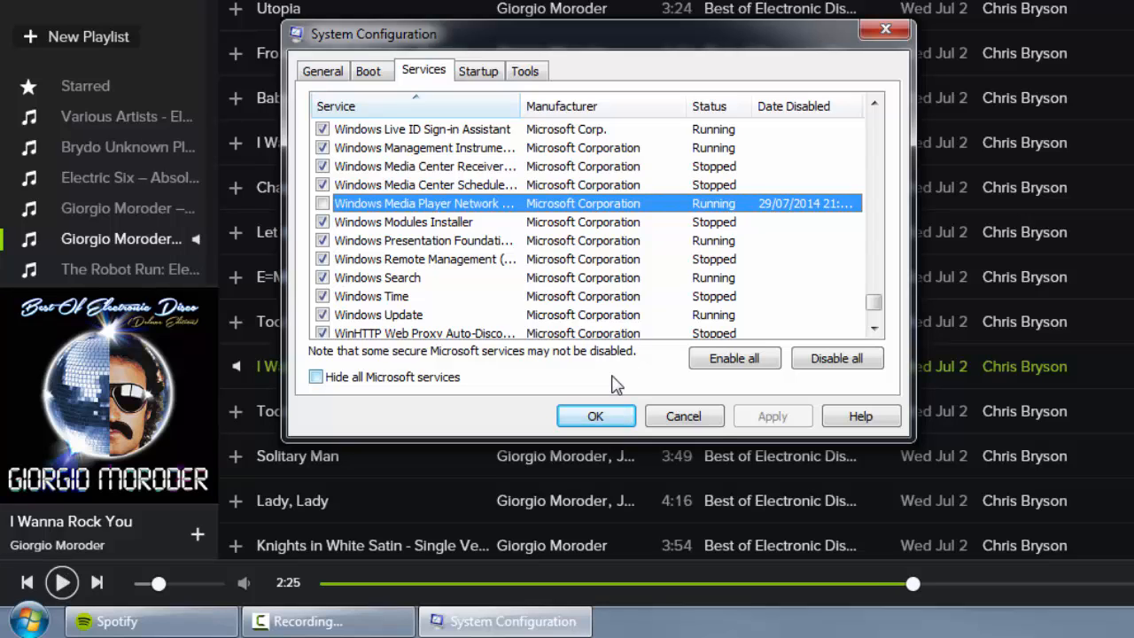
left_click(60, 581)
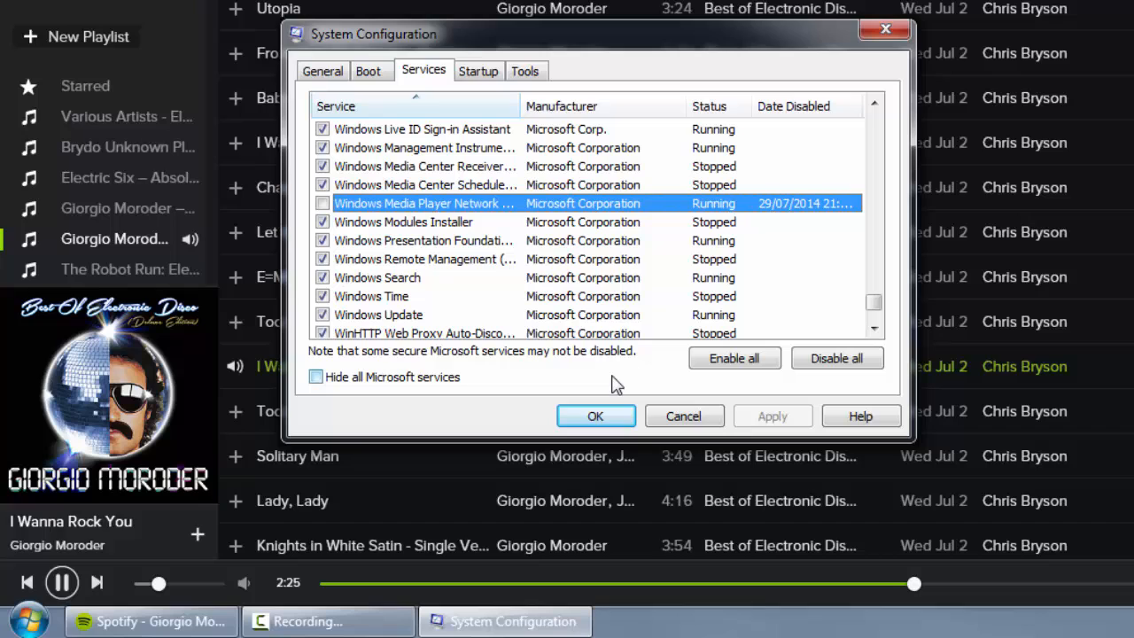